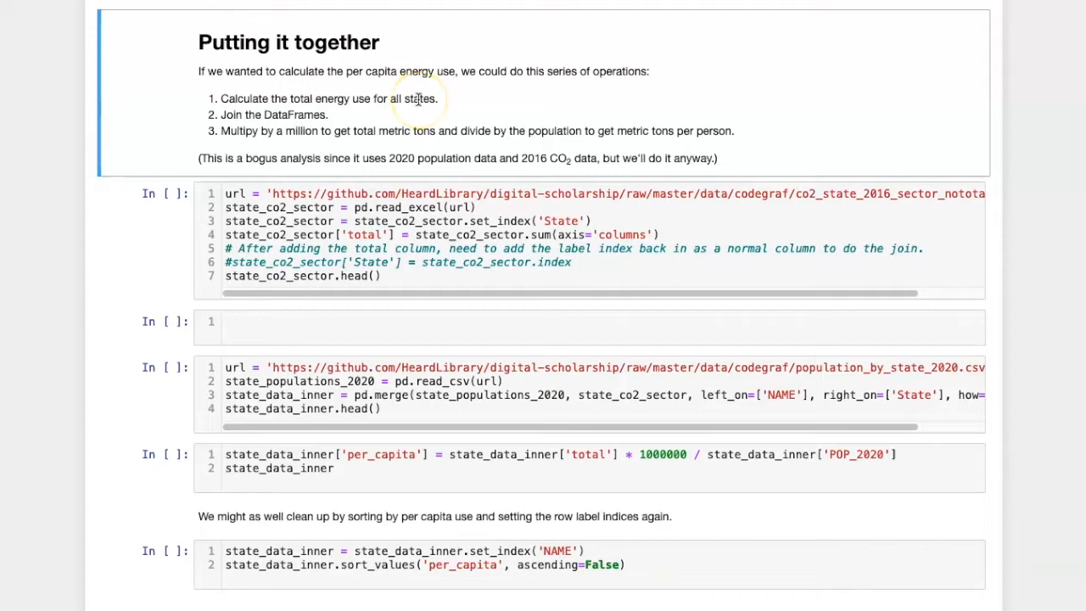
pyautogui.moveTo(292, 112)
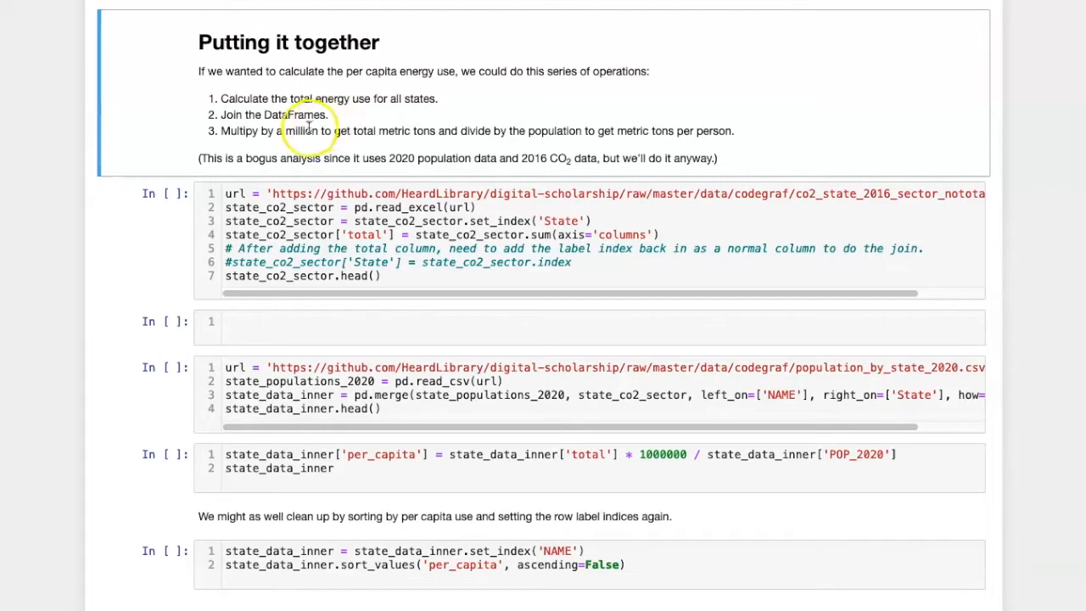
pyautogui.moveTo(421, 130)
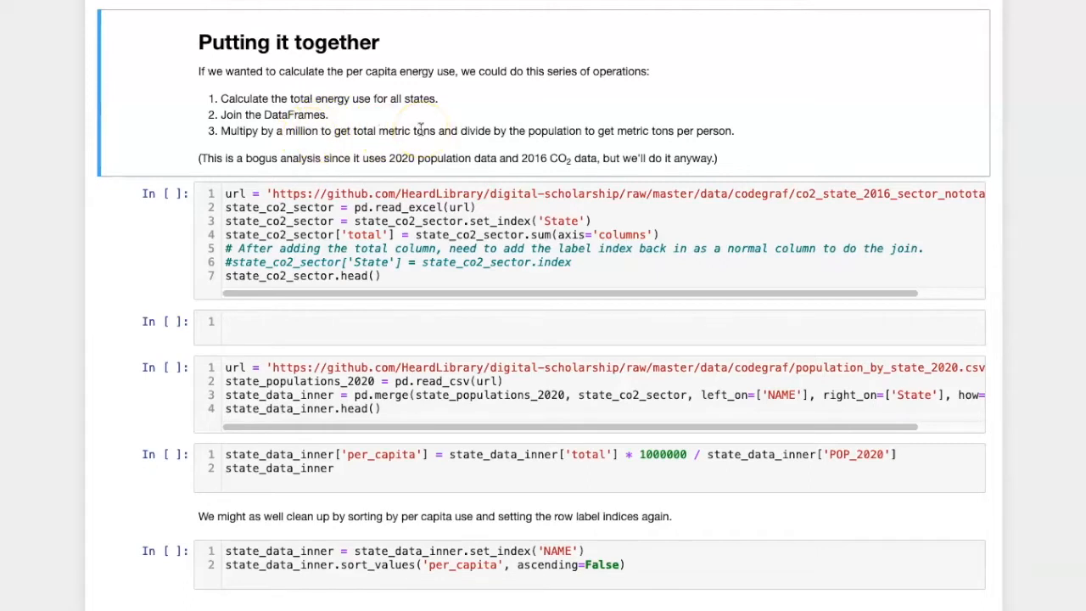
pyautogui.moveTo(560, 130)
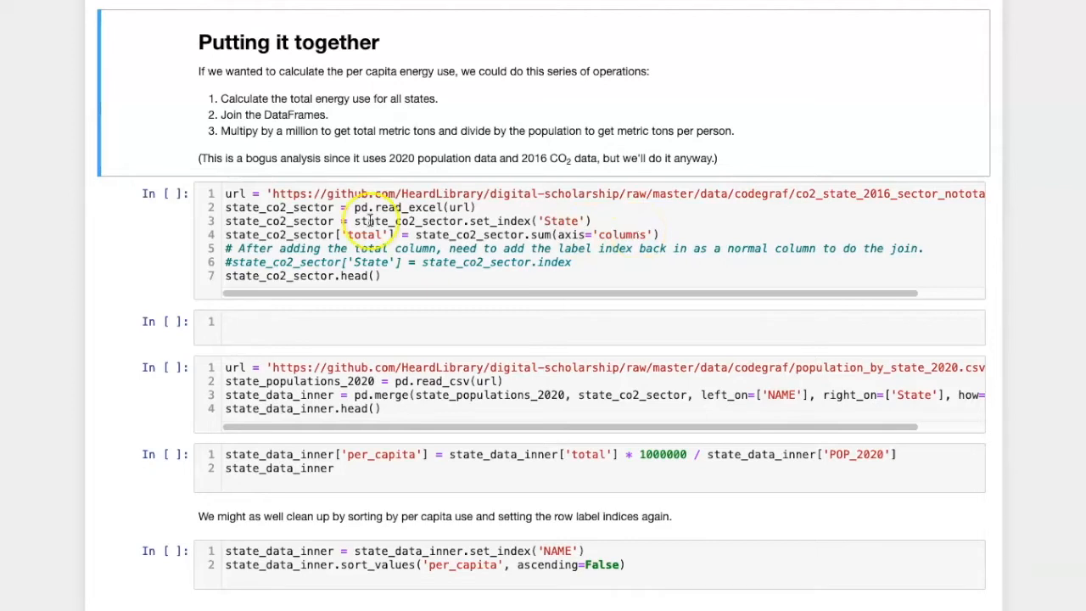
pyautogui.moveTo(308, 234)
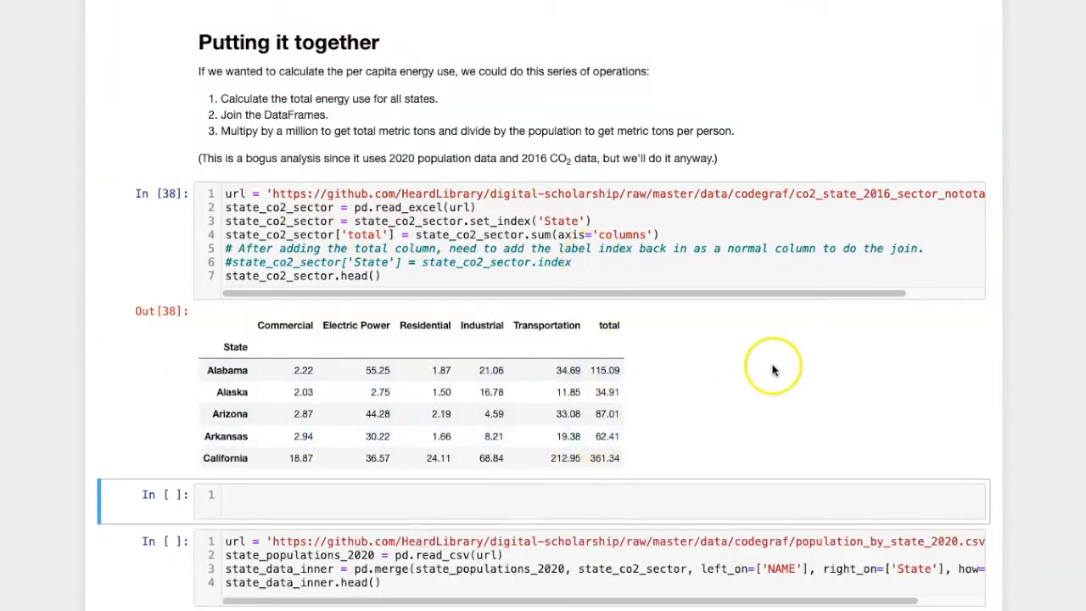
pyautogui.scroll(-3)
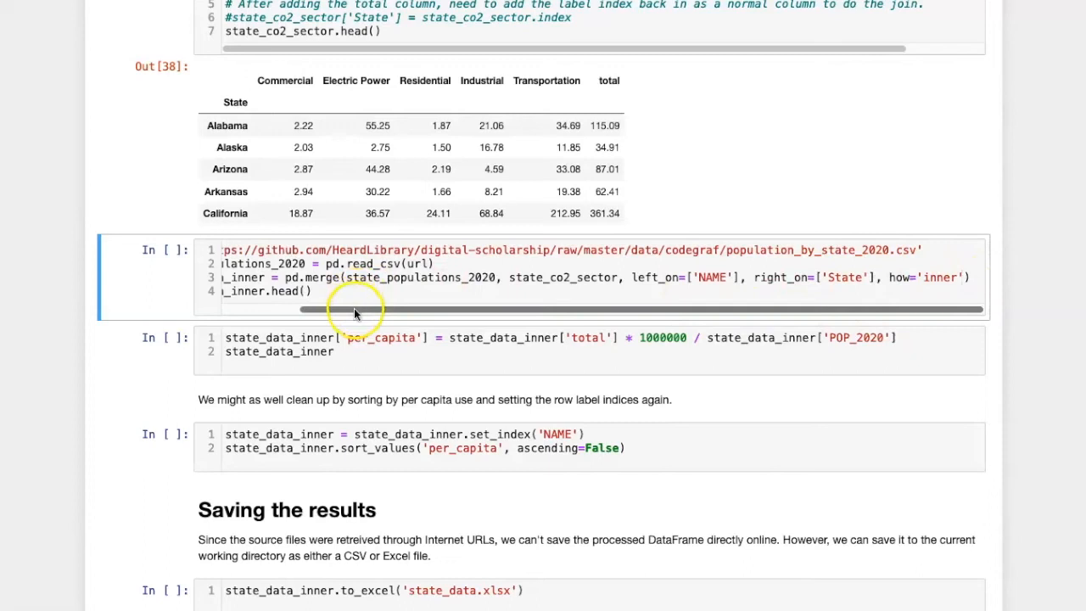
# Run the pd.merge cell and the per_capita cell computing total × 1,000,000 / 2020 population
pyautogui.hscroll(-3)
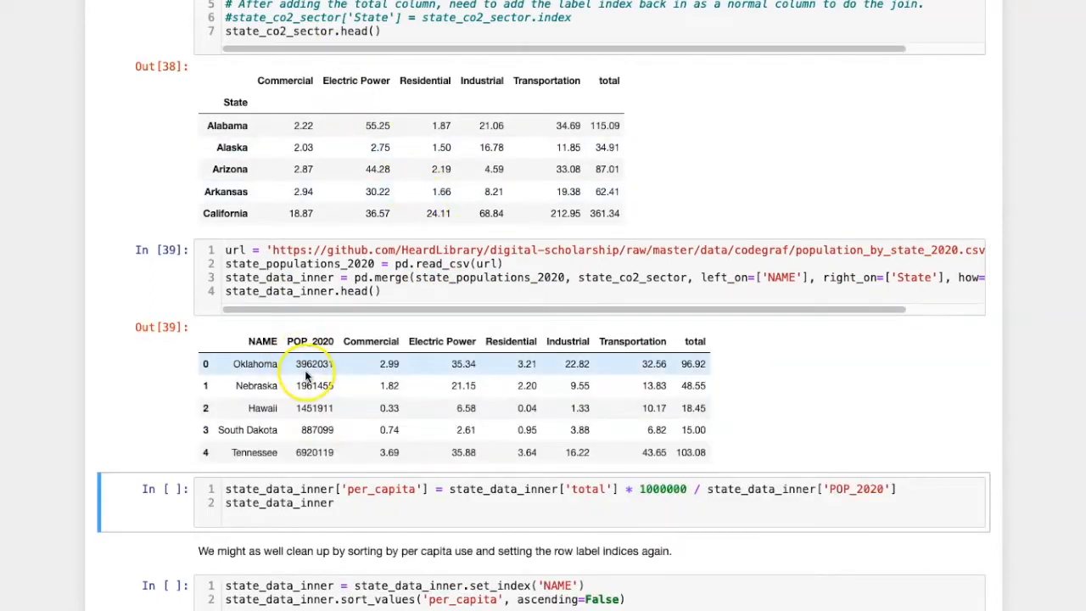
pyautogui.moveTo(784, 329)
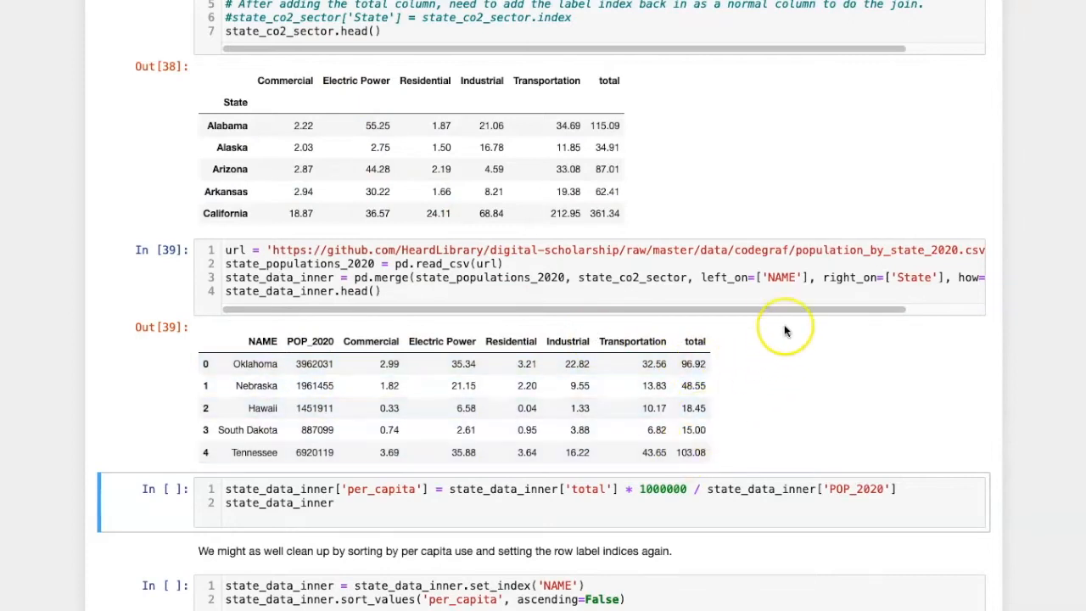
pyautogui.scroll(-3)
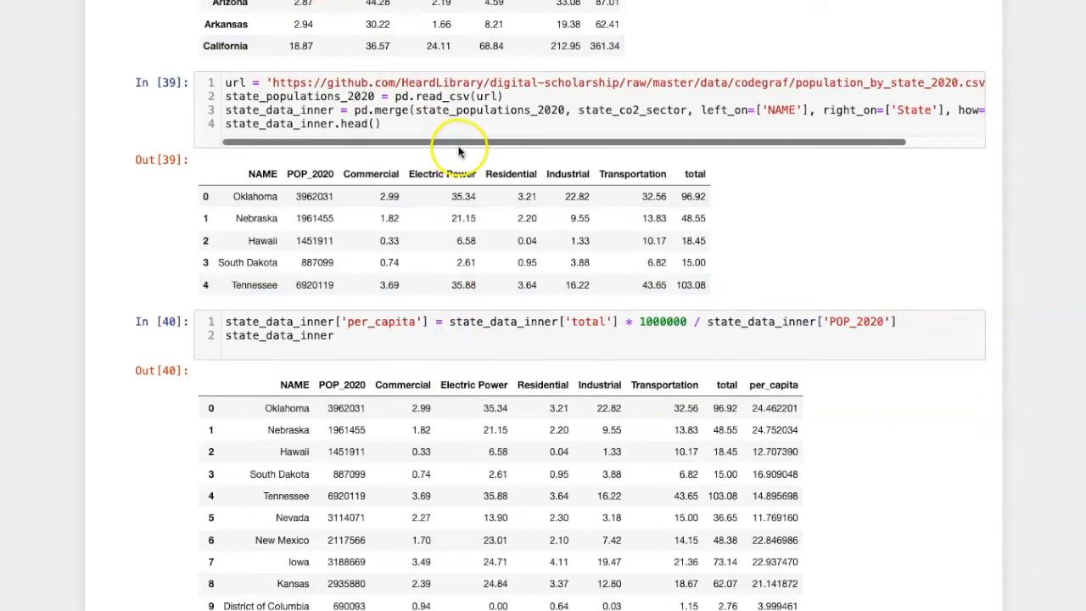
# Run the set_index/sort_values cell ordering states by per_capita descending, Wyoming first
pyautogui.scroll(-3)
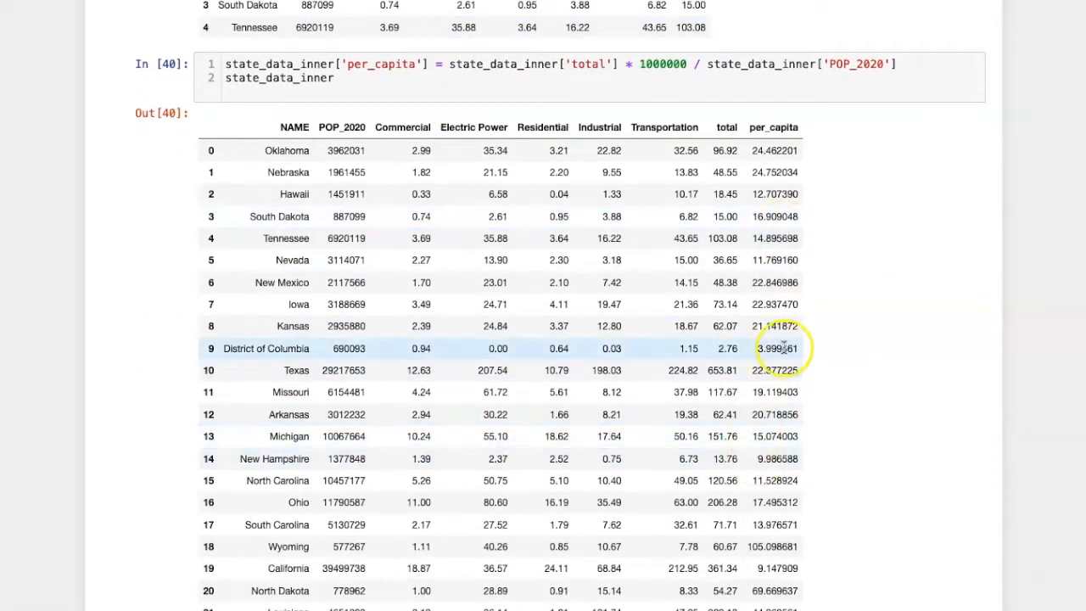
pyautogui.scroll(-3)
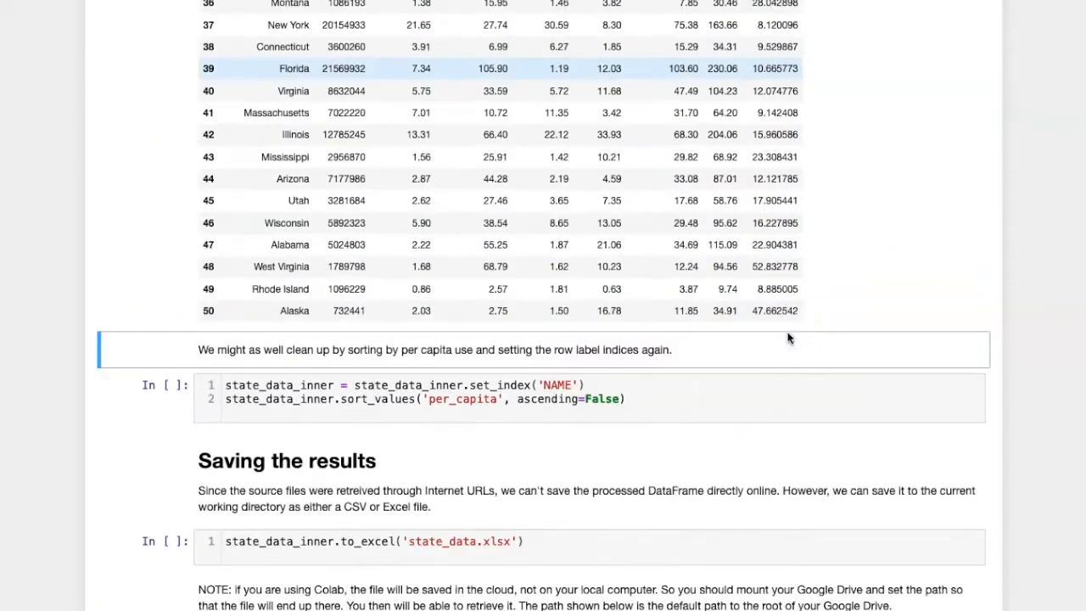
pyautogui.moveTo(641, 398)
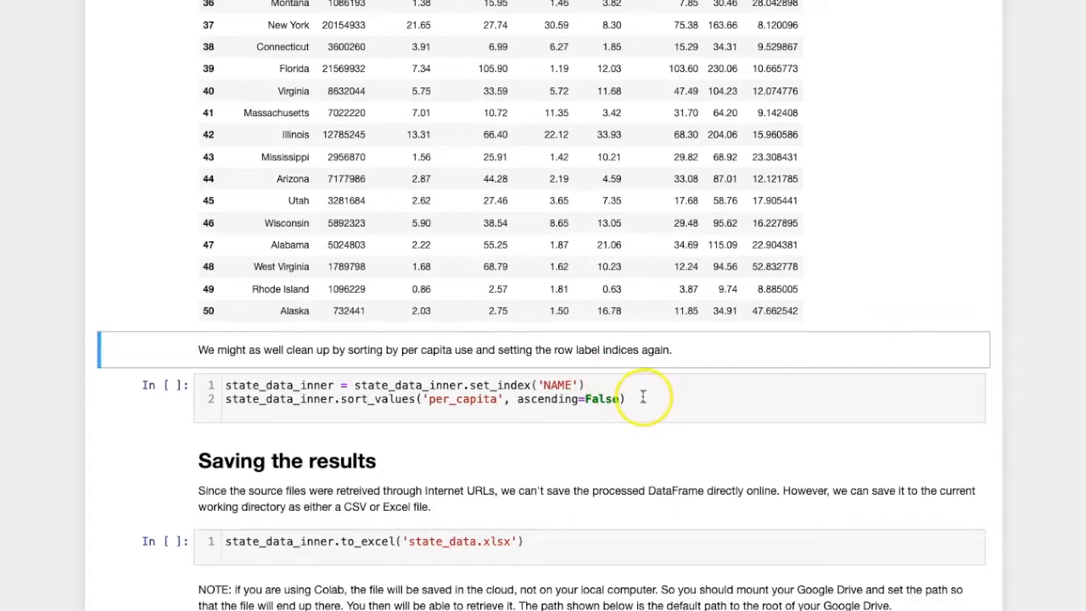
pyautogui.click(619, 399)
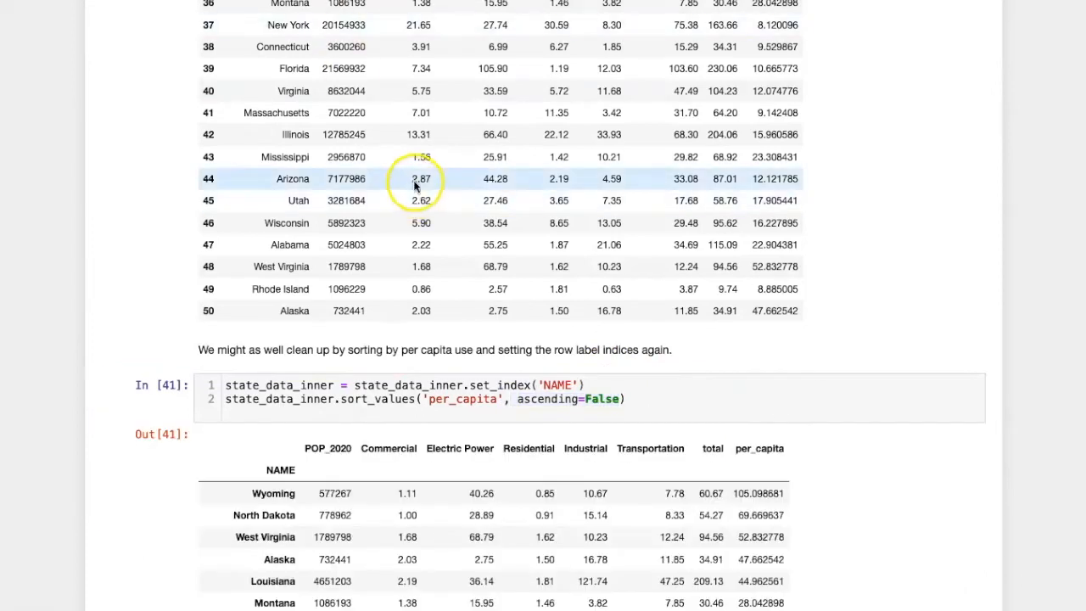
# Run the to_excel cell writing the sorted table to state_data.xlsx
pyautogui.scroll(-3)
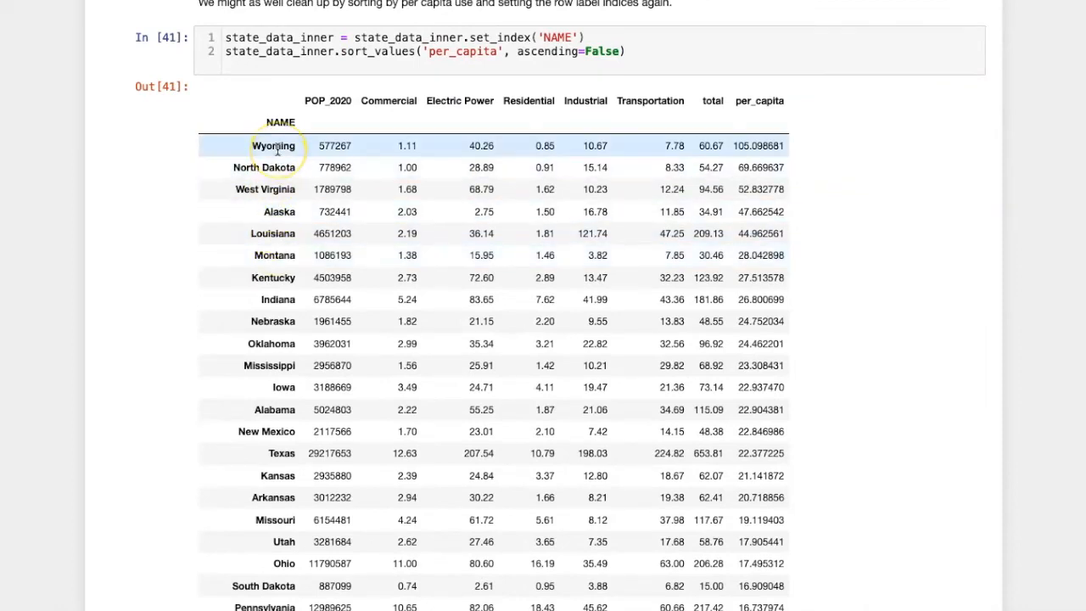
pyautogui.scroll(-3)
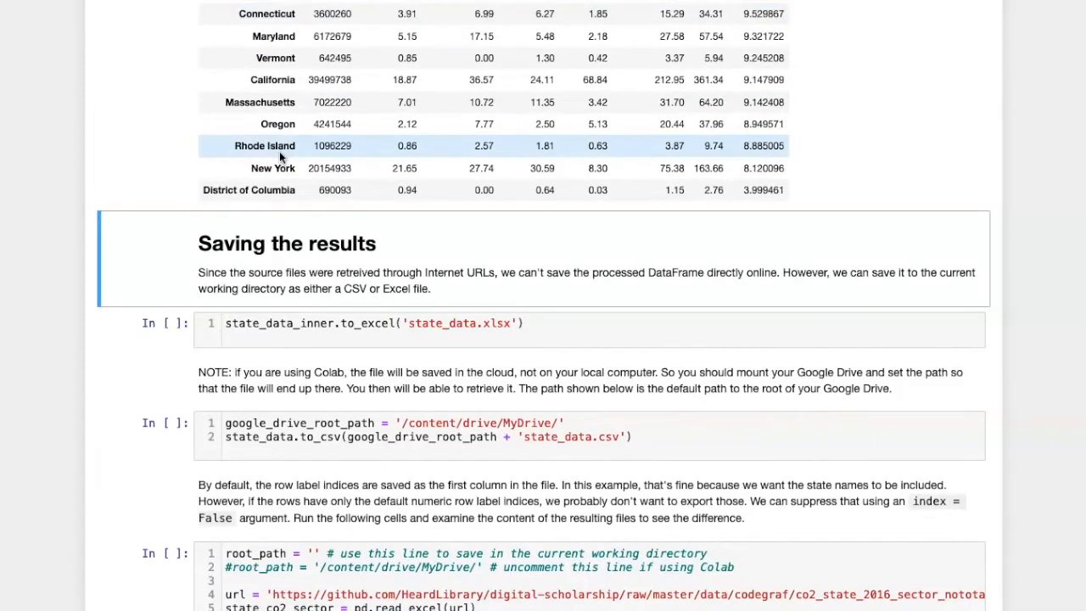
pyautogui.moveTo(523, 322)
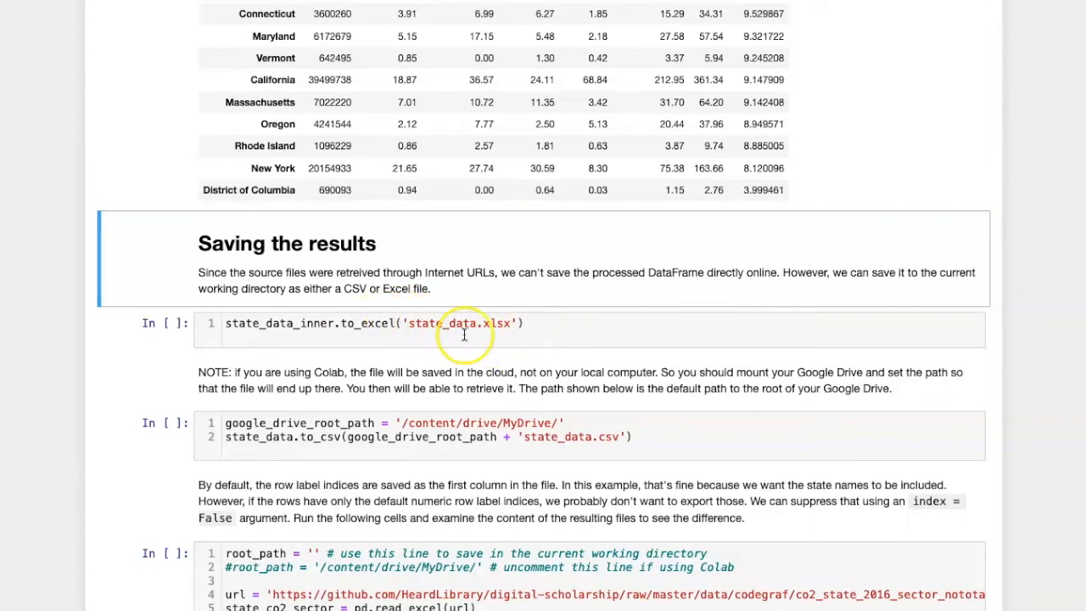
pyautogui.click(546, 322)
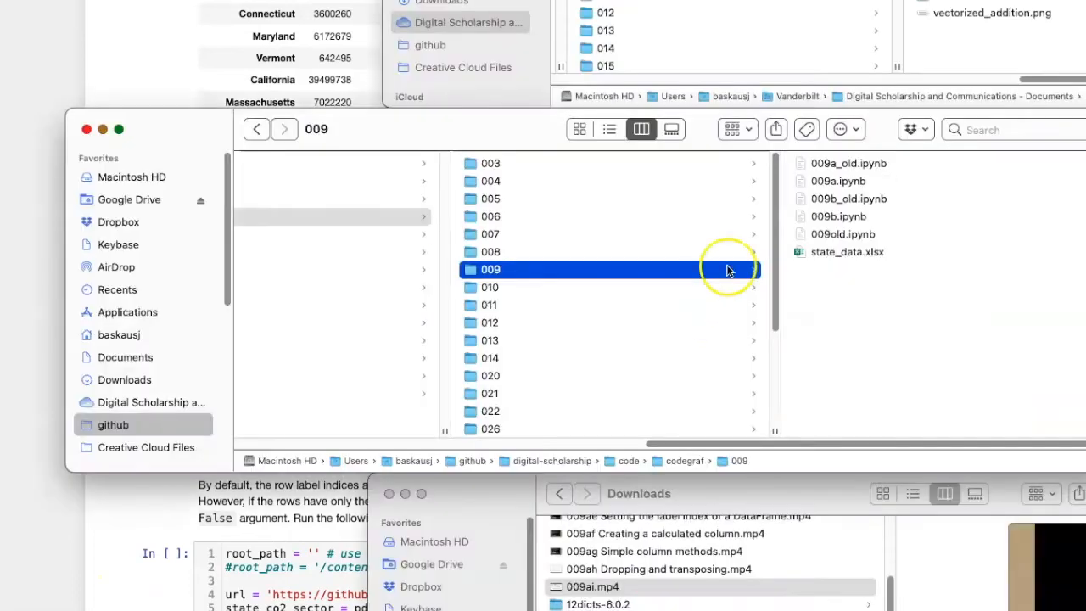
pyautogui.moveTo(806, 258)
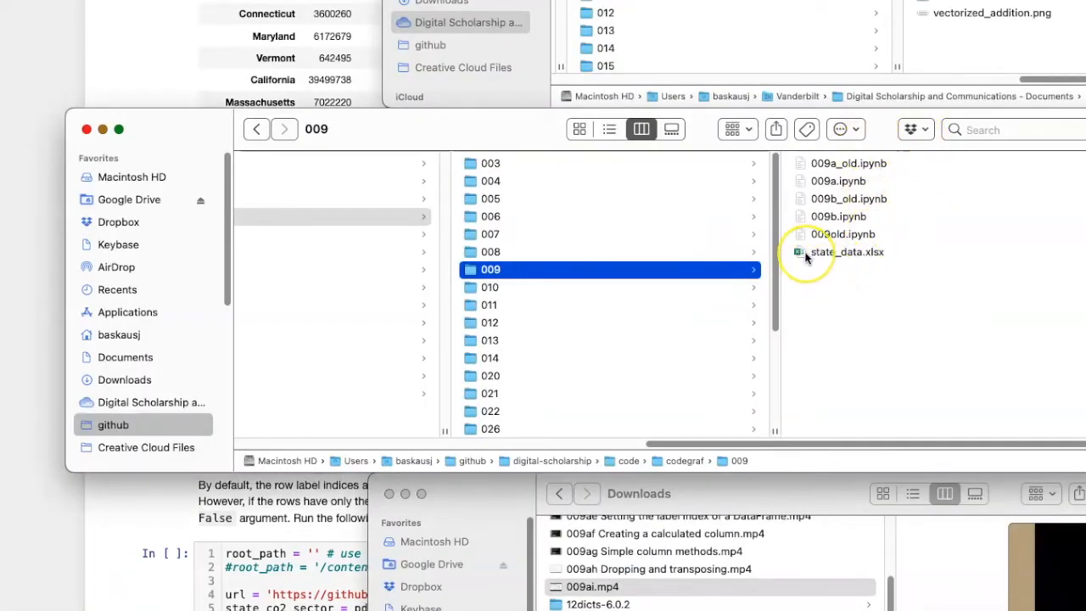
# View state_data.xlsx from Finder in Excel to confirm the per-capita columns
pyautogui.click(847, 251)
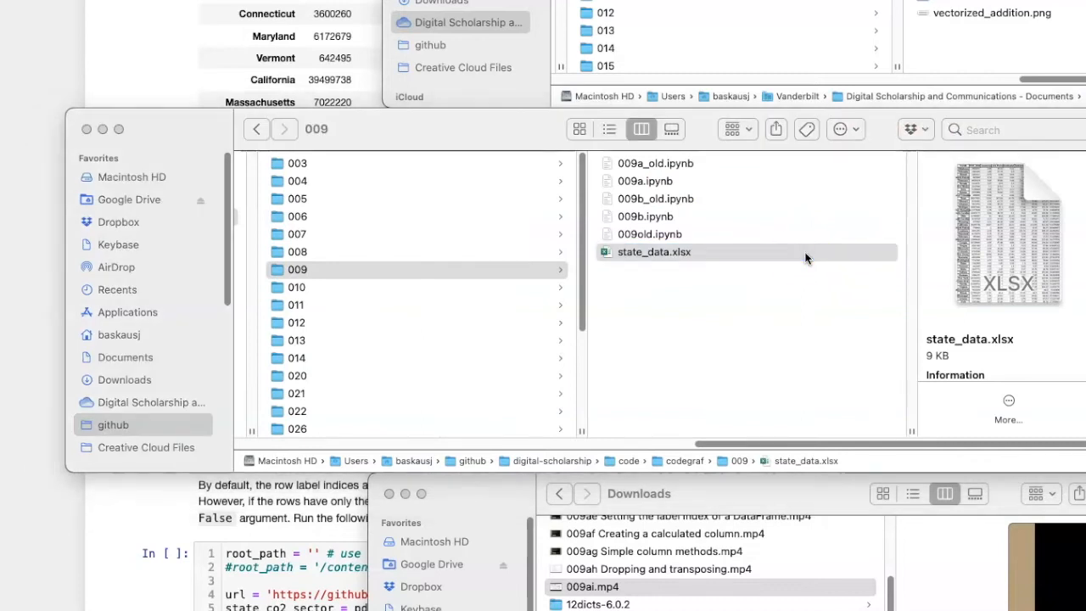
pyautogui.doubleClick(654, 251)
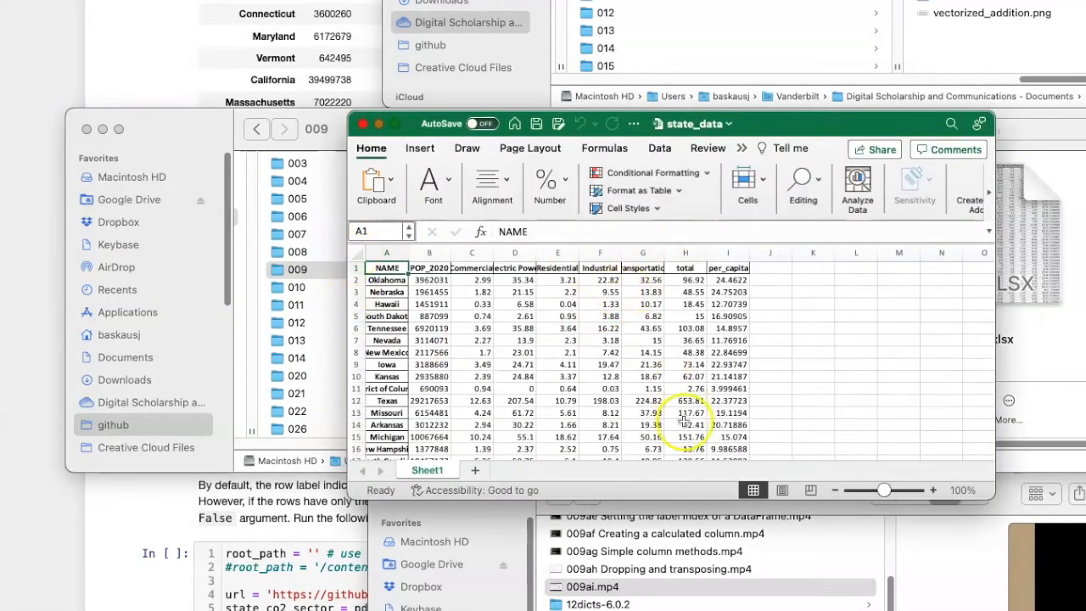
pyautogui.scroll(-3)
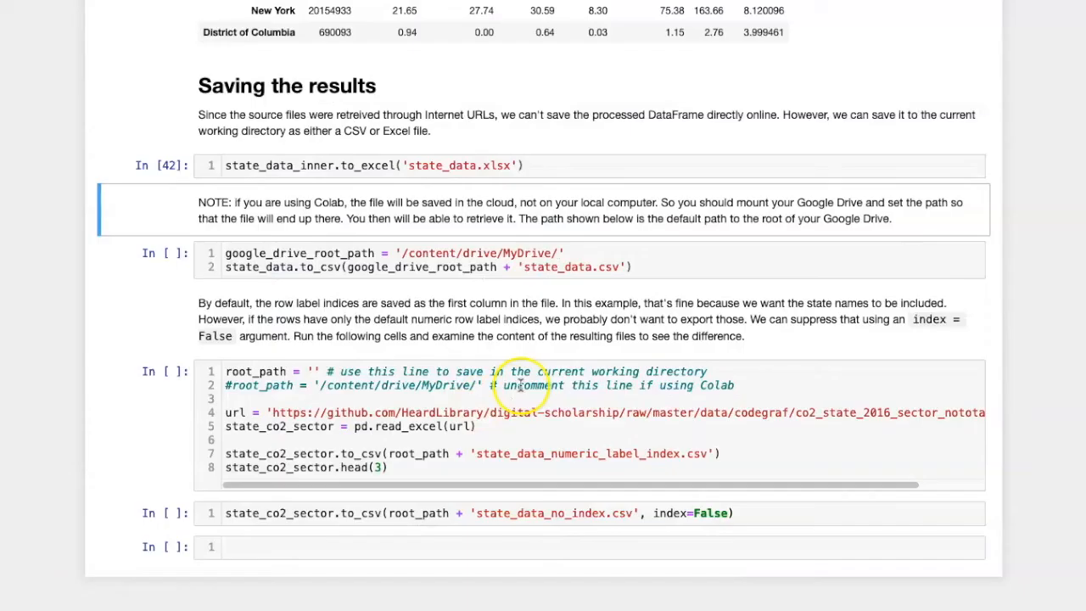
pyautogui.moveTo(689, 297)
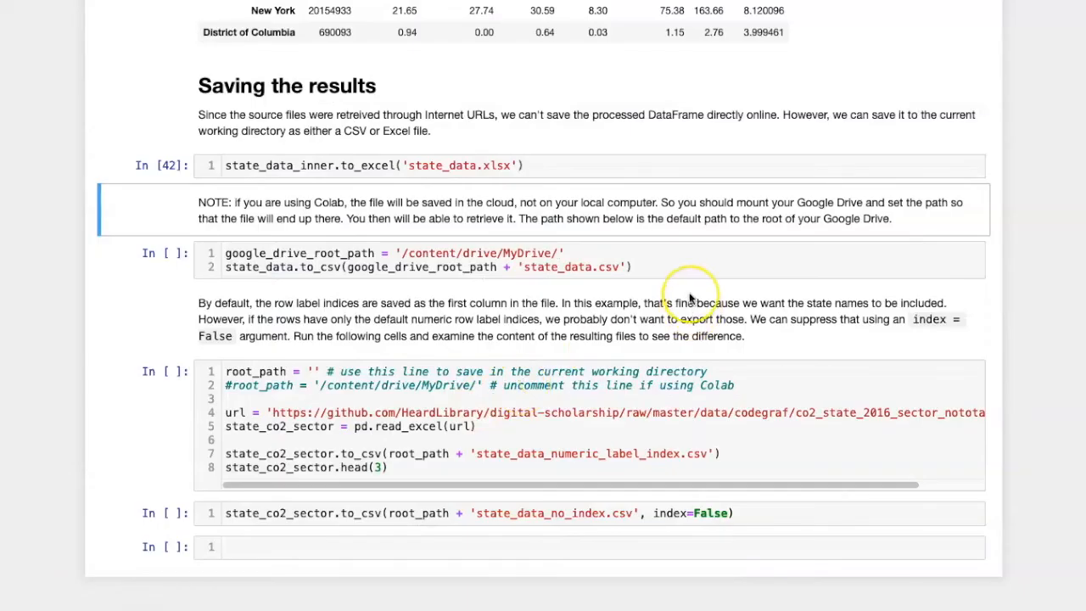
pyautogui.moveTo(689, 297)
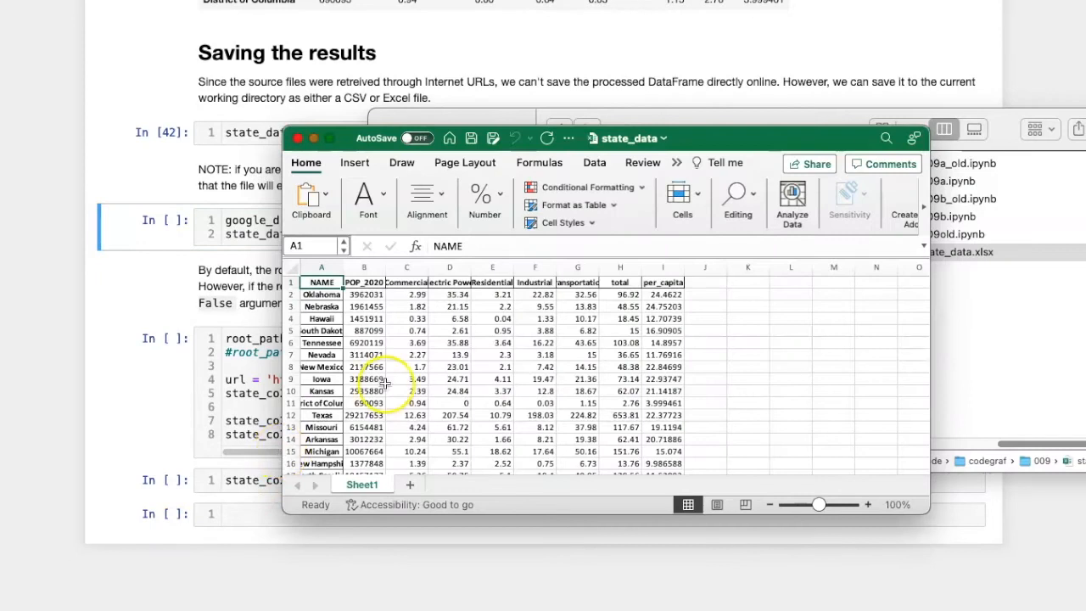
pyautogui.moveTo(319, 506)
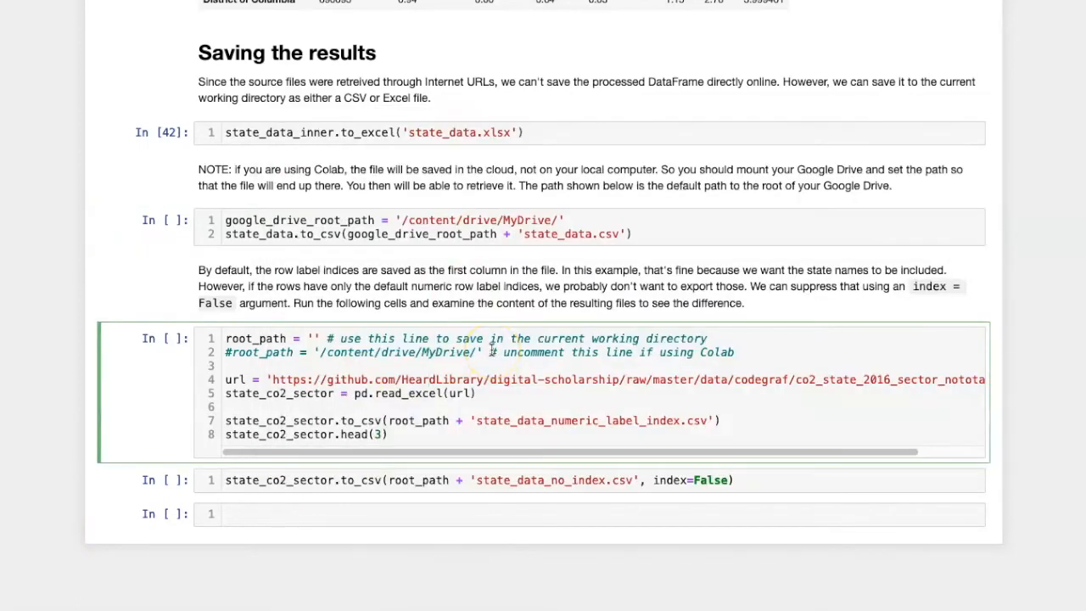
# Run the cell saving sector data to state_data_numeric_label_index.csv with a numeric index
pyautogui.click(490, 351)
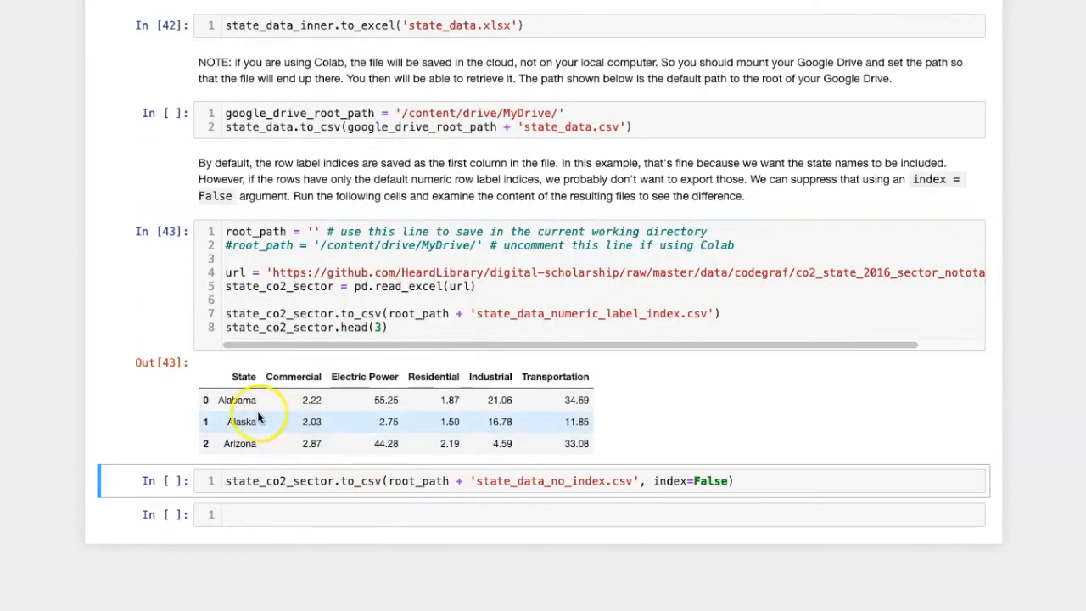
pyautogui.moveTo(207, 435)
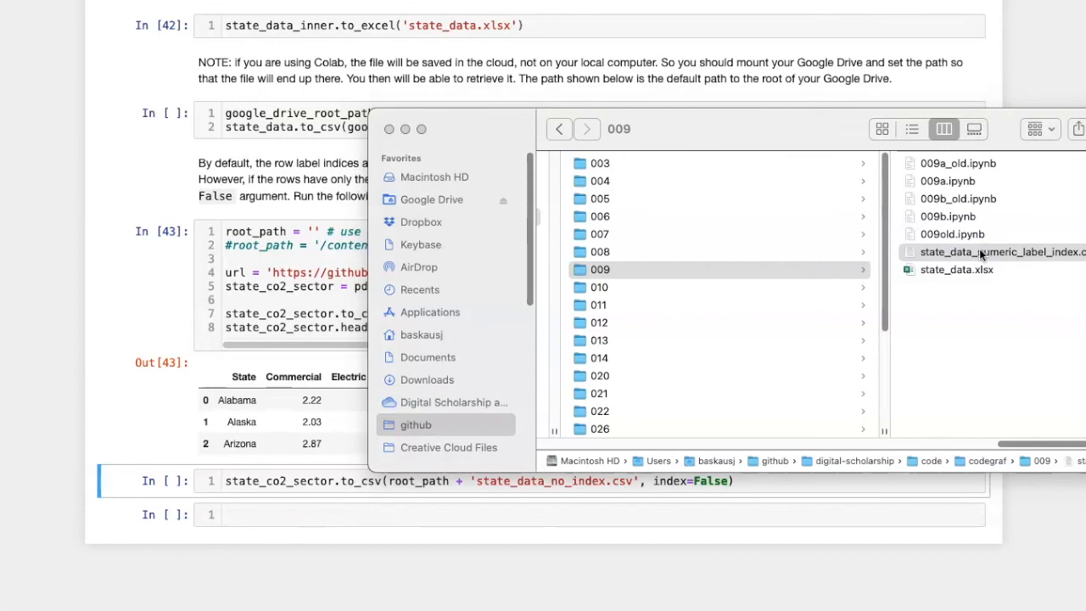
# View state_data_numeric_label_index.csv from the 009 folder to inspect its contents
pyautogui.doubleClick(1001, 251)
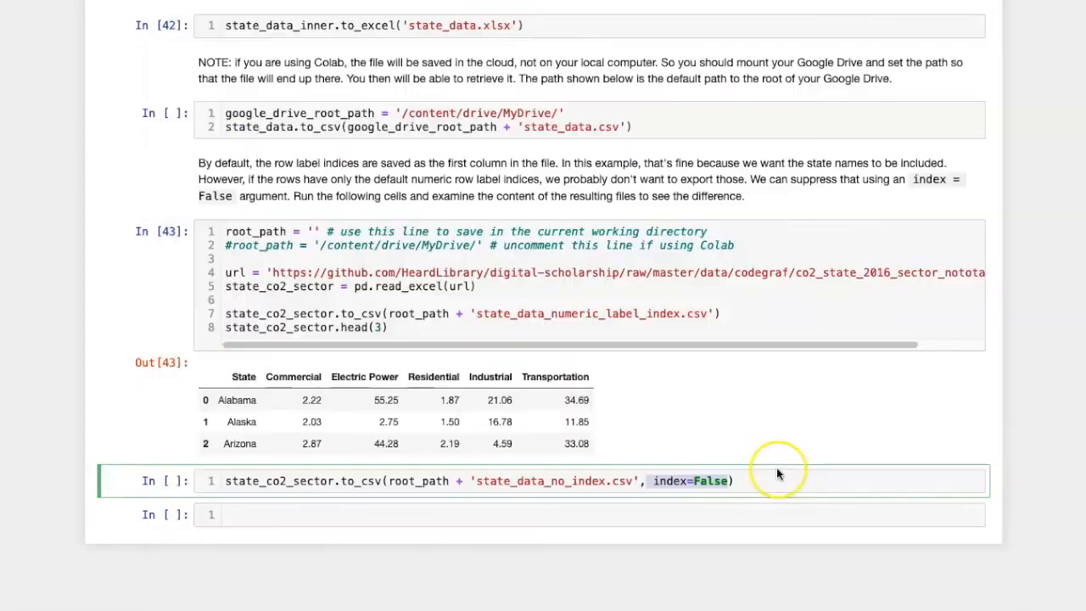
pyautogui.moveTo(732, 482)
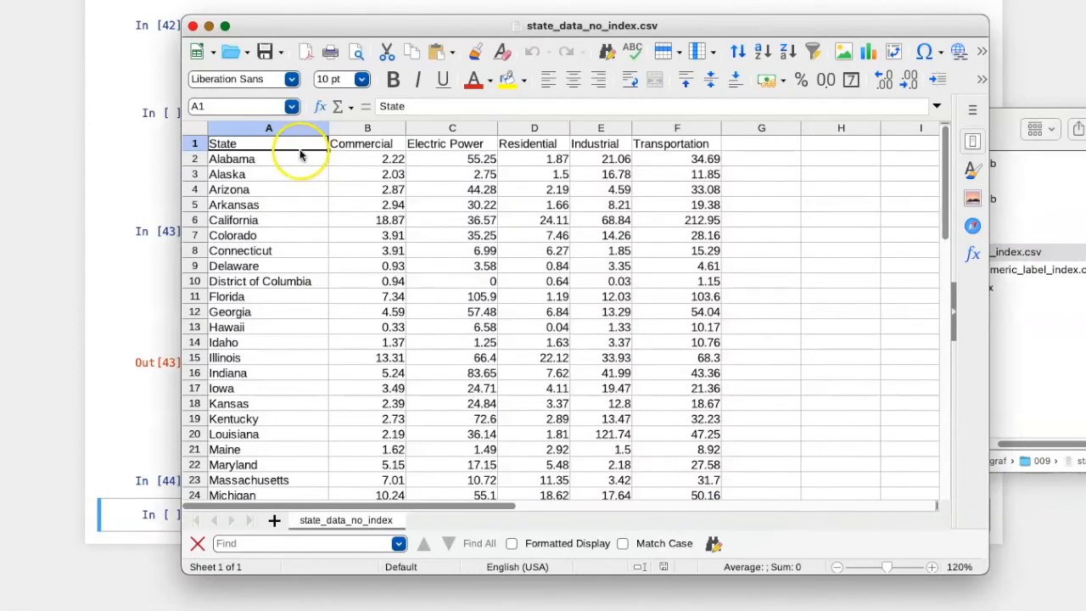
pyautogui.moveTo(246, 392)
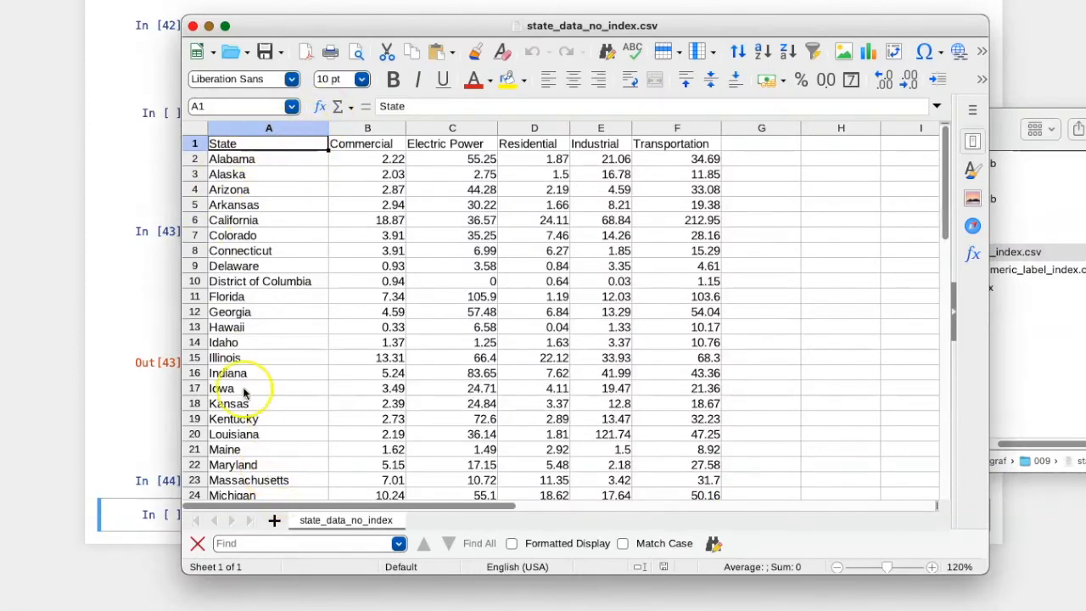
pyautogui.moveTo(244, 265)
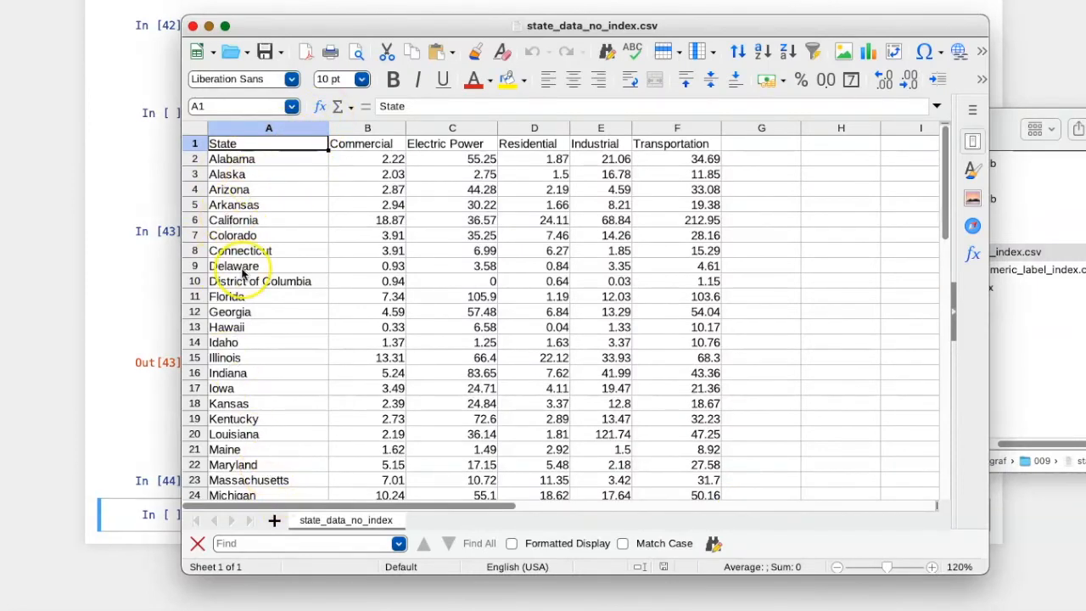